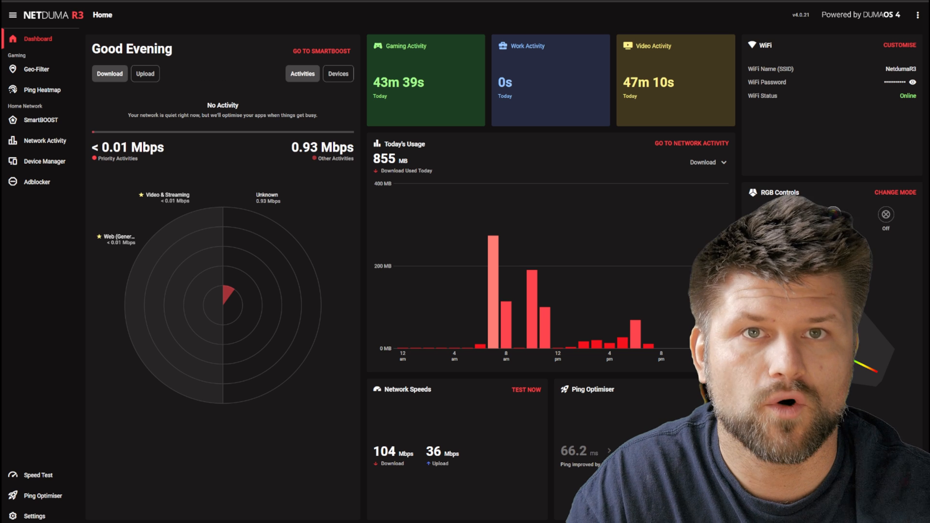
Step: Open SmartBOOST to view live download activity with Gaming, Video & Streaming and Web prioritised
left_click(40, 119)
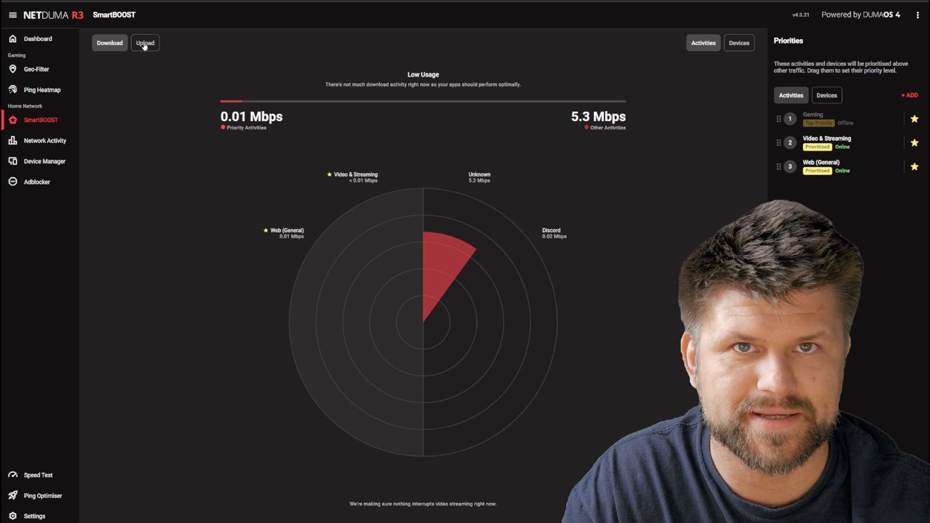
left_click(109, 42)
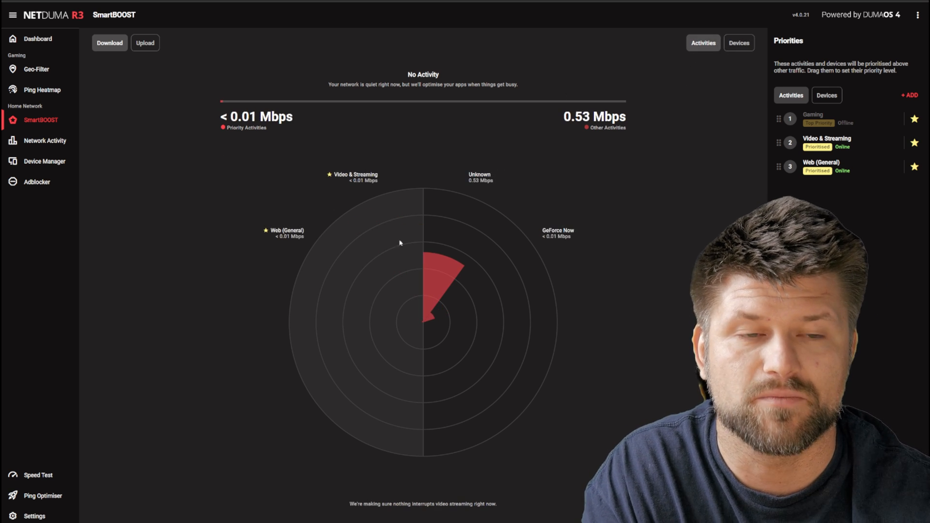
Step: Star Livestream in the Add to priorities list, then return to the Home dashboard
left_click(908, 95)
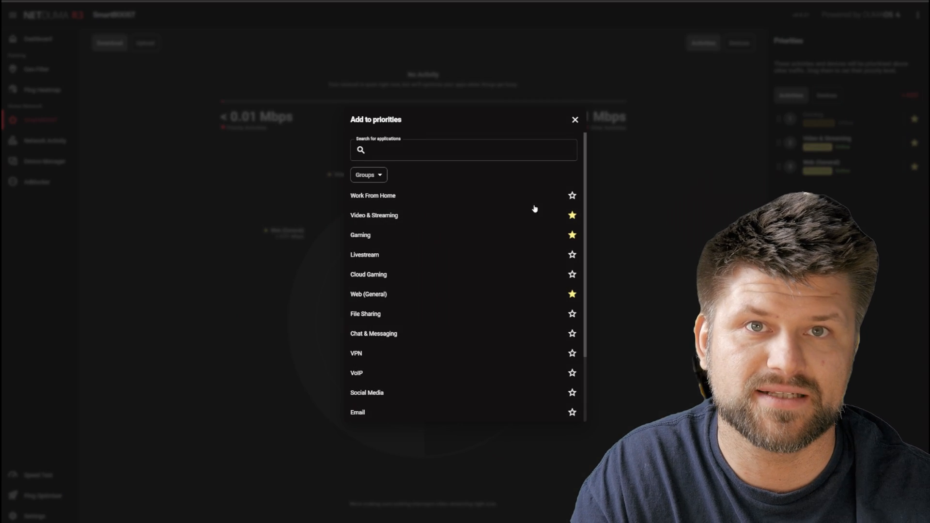
scroll("down", 3)
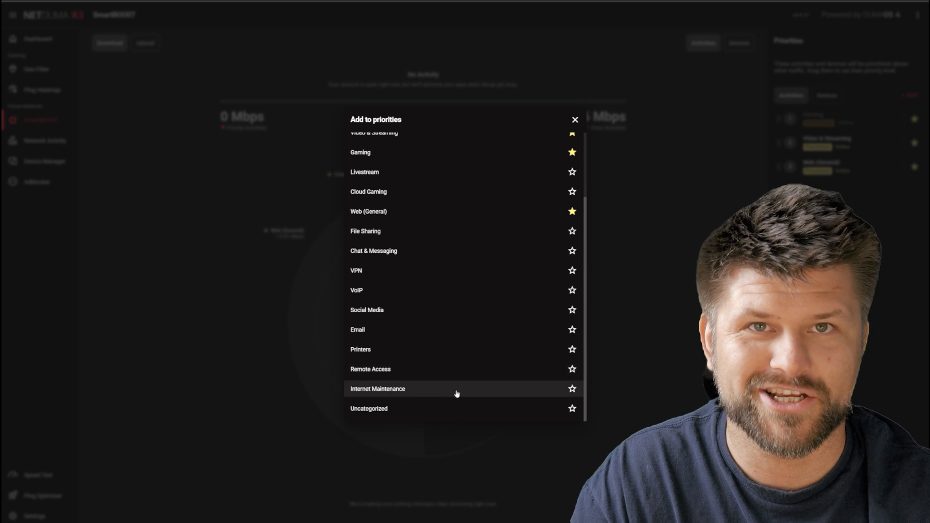
scroll("up", 3)
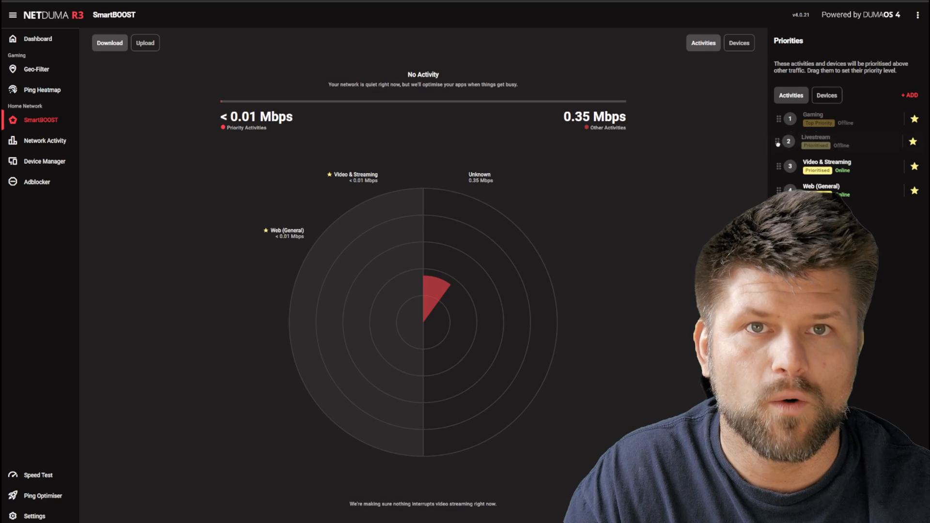
left_click(38, 39)
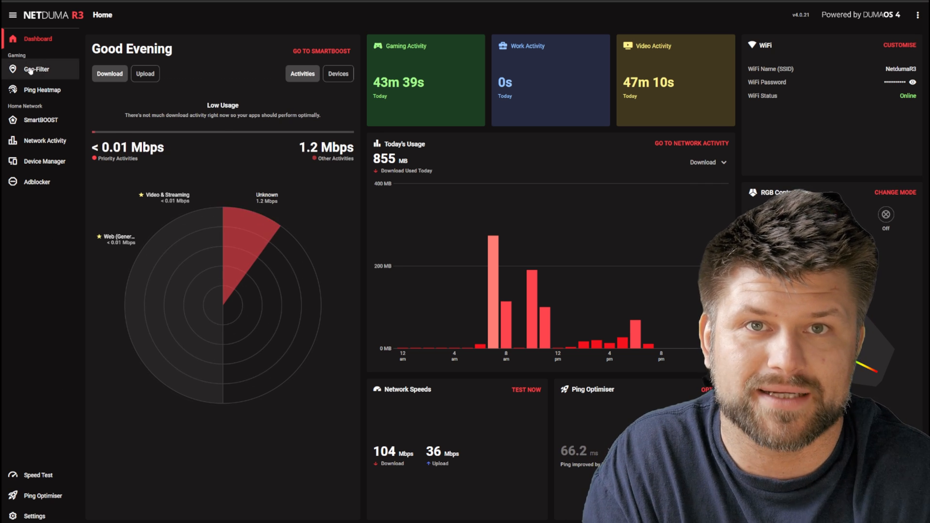
Step: Open Geo-Filter and select the third listed device, PatarBeast, as the gaming device
left_click(35, 69)
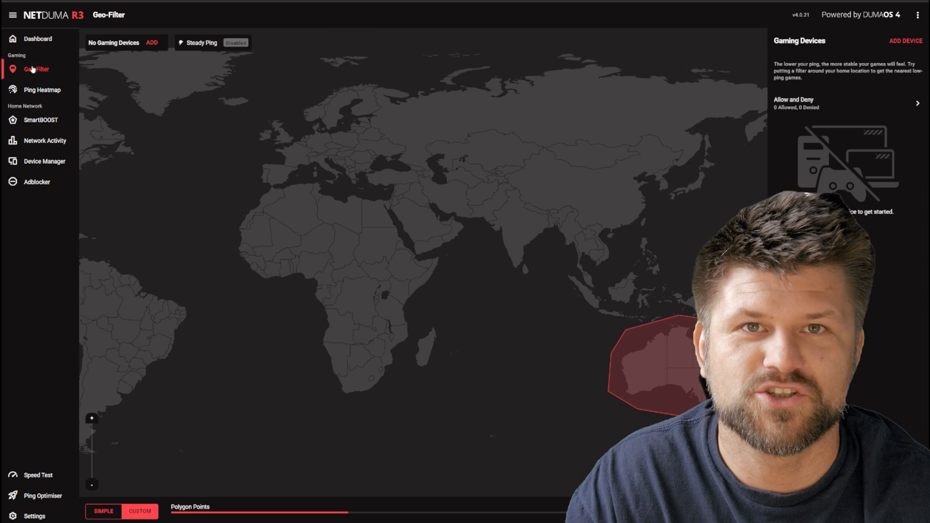
mouse_move(410, 327)
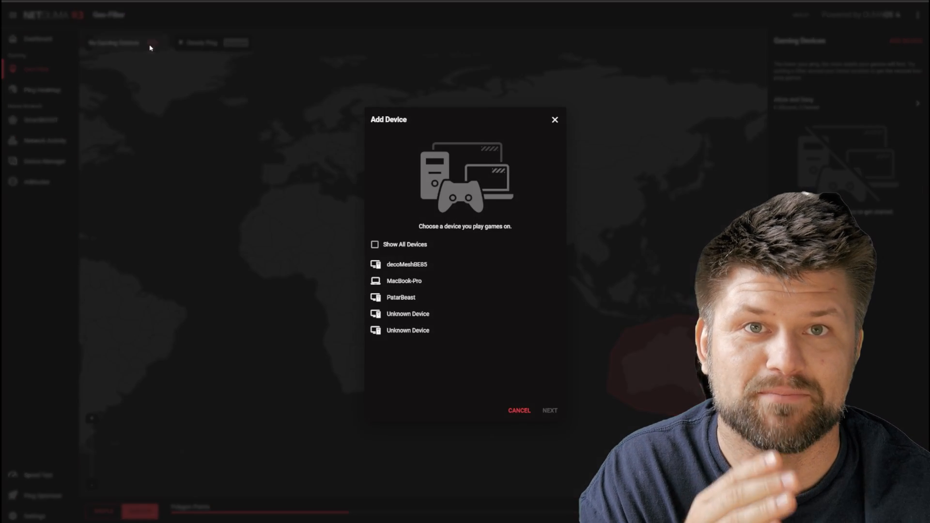
left_click(401, 297)
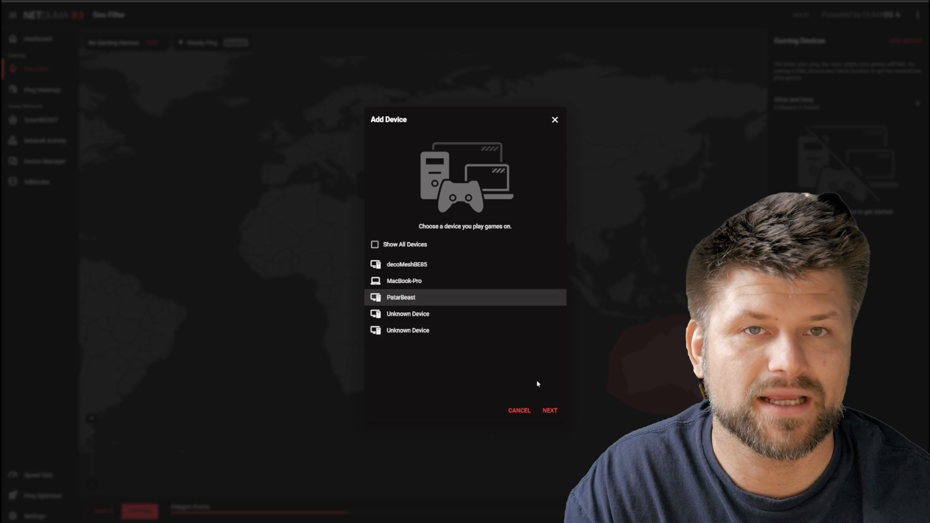
left_click(548, 410)
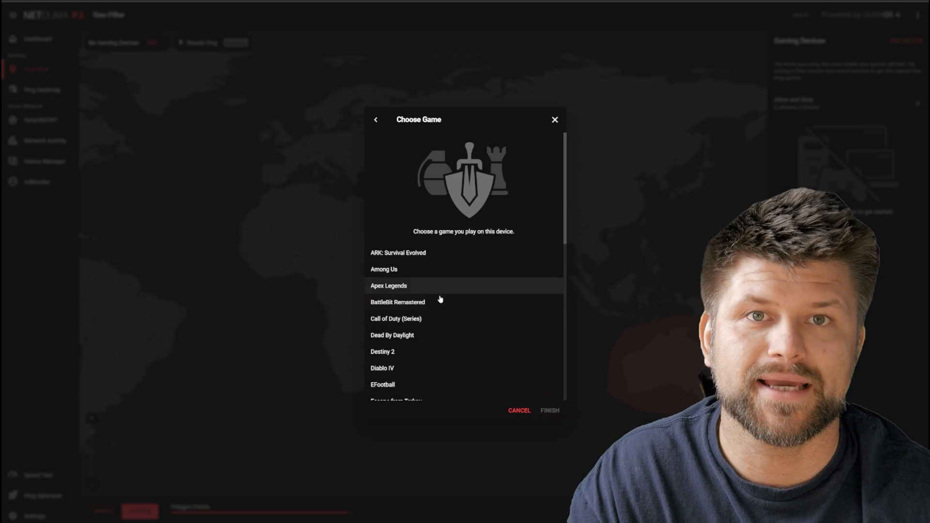
Step: Choose Call of Duty (Series) as the device's game and finish adding it
scroll("down", 3)
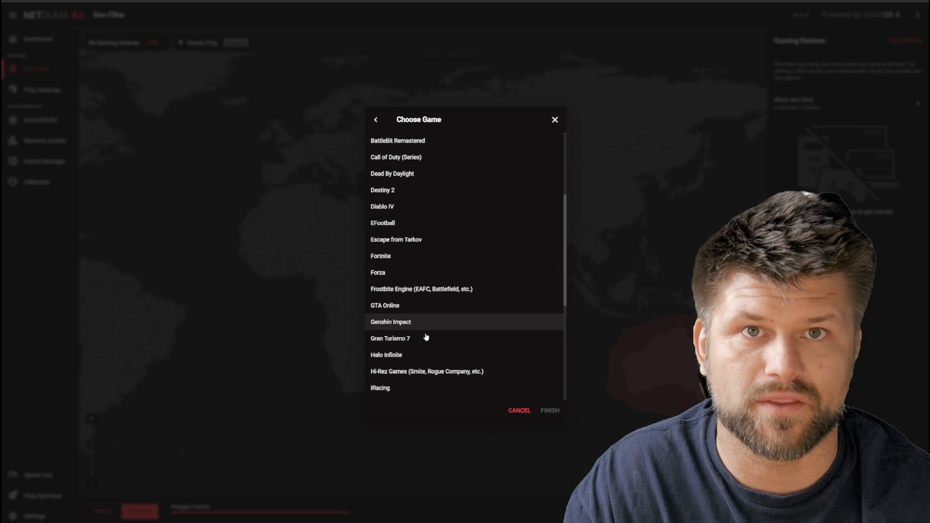
scroll("up", 3)
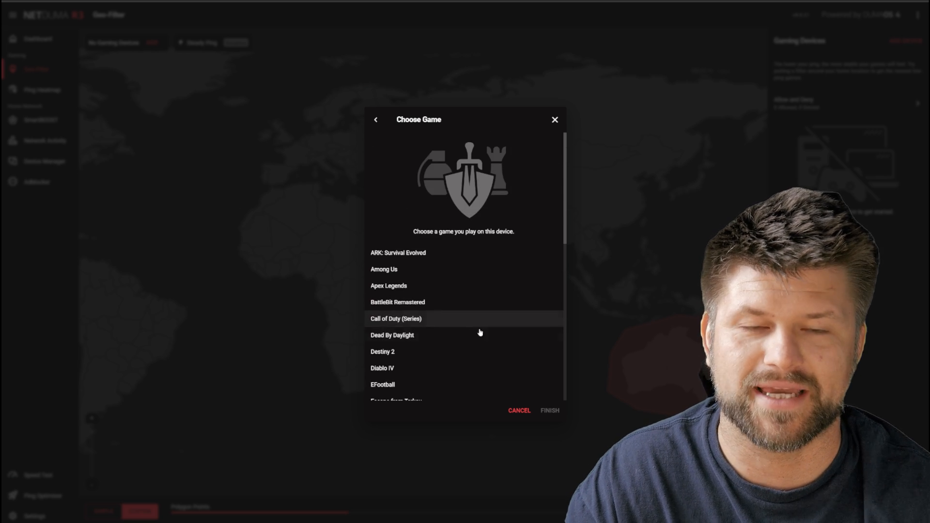
scroll("down", 3)
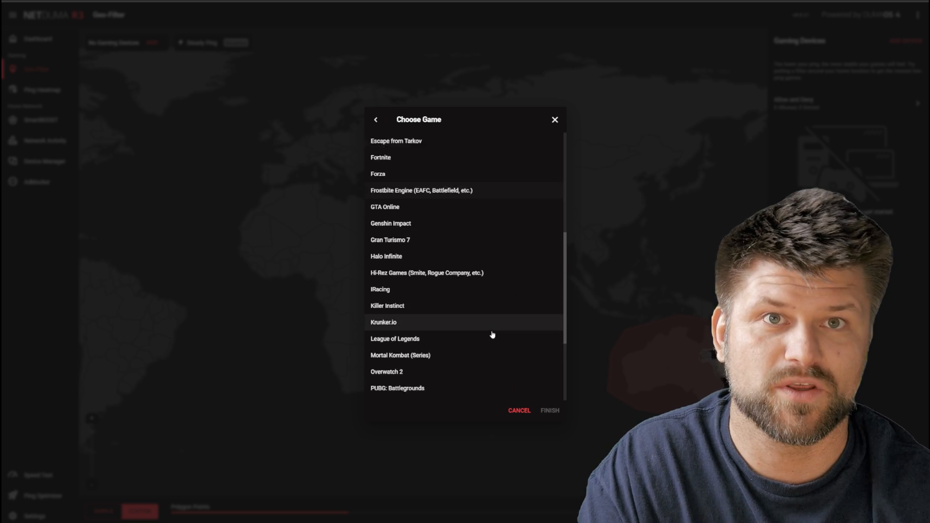
scroll("down", 3)
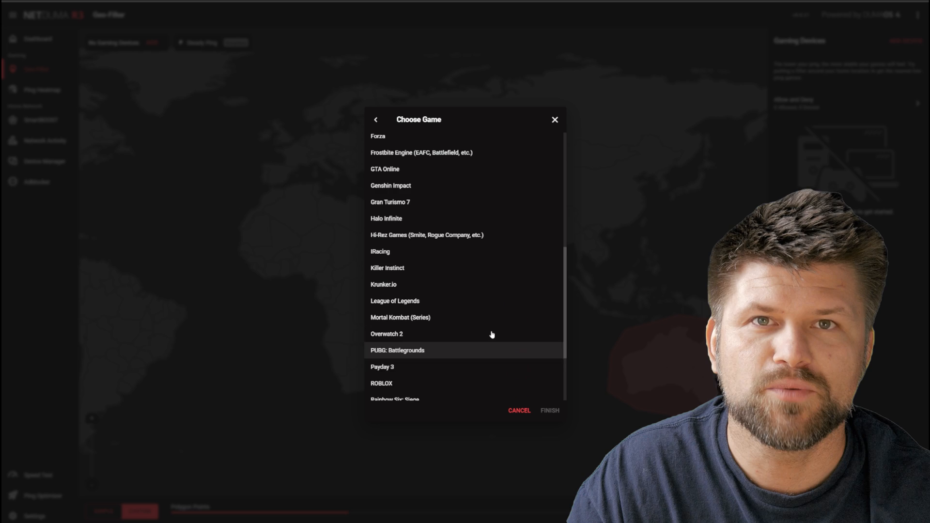
scroll("up", 3)
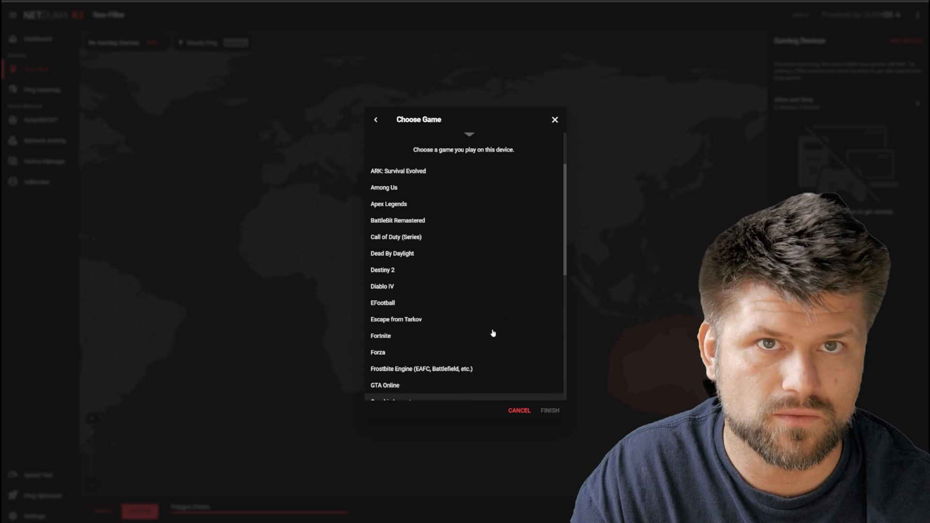
scroll("down", 3)
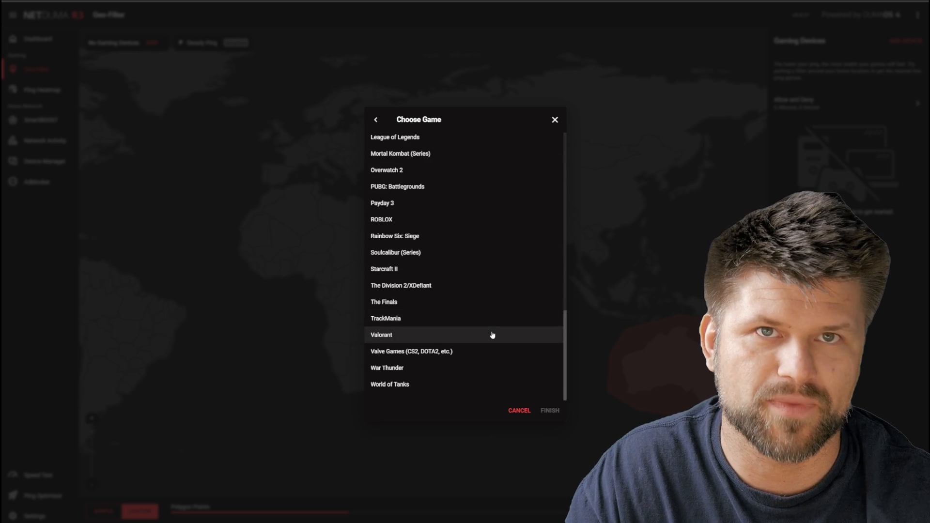
scroll("up", 3)
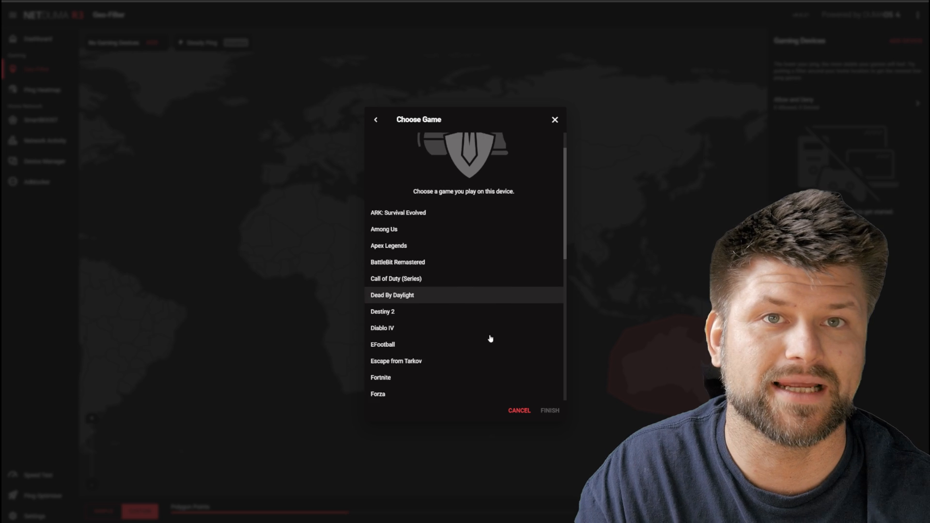
scroll("up", 3)
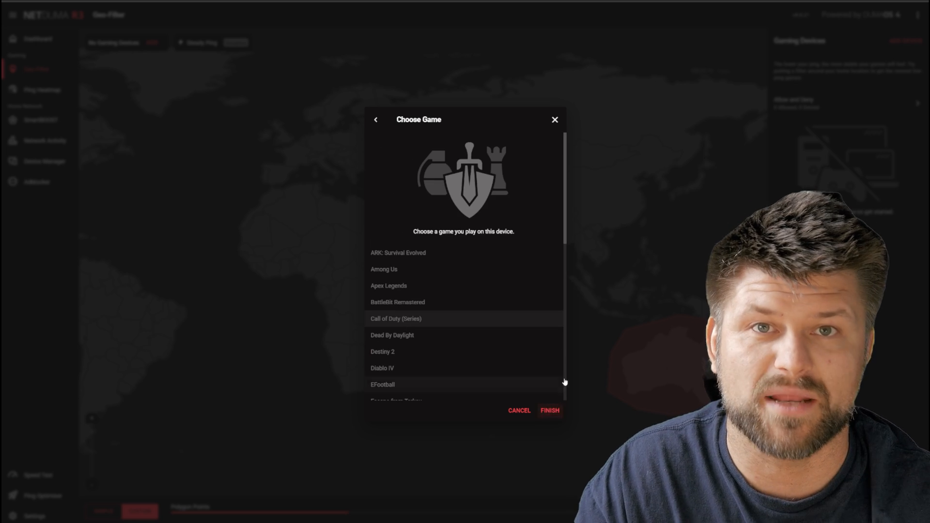
left_click(549, 410)
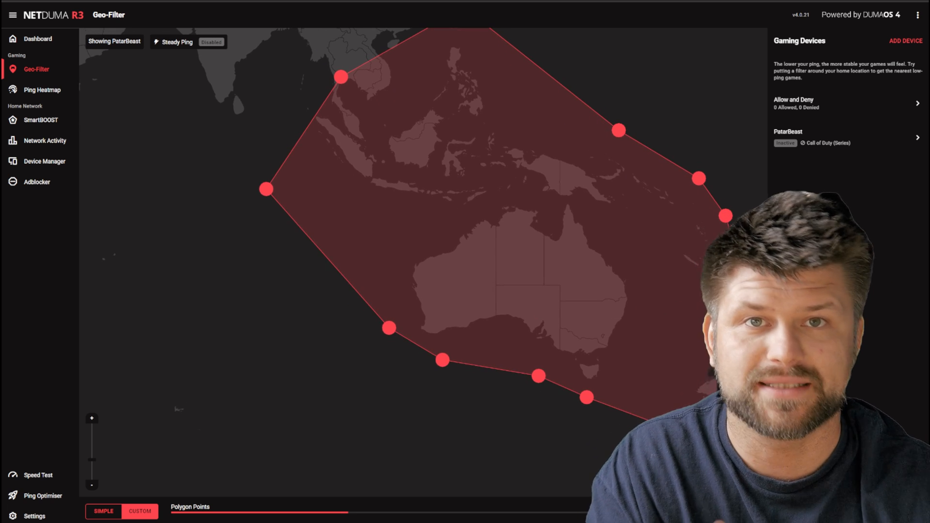
Step: Zoom out the Geo-Filter map and bring up the Steady Ping settings panel
scroll("down", 3)
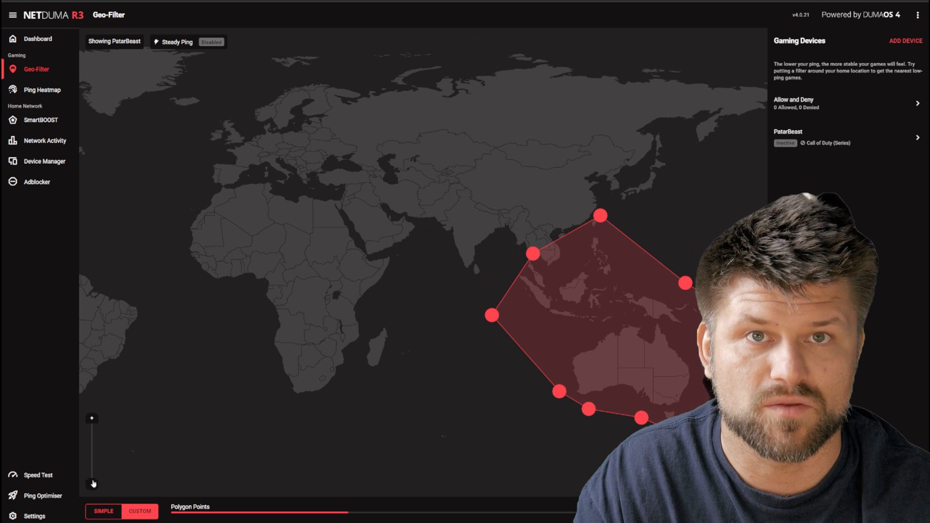
left_click(176, 42)
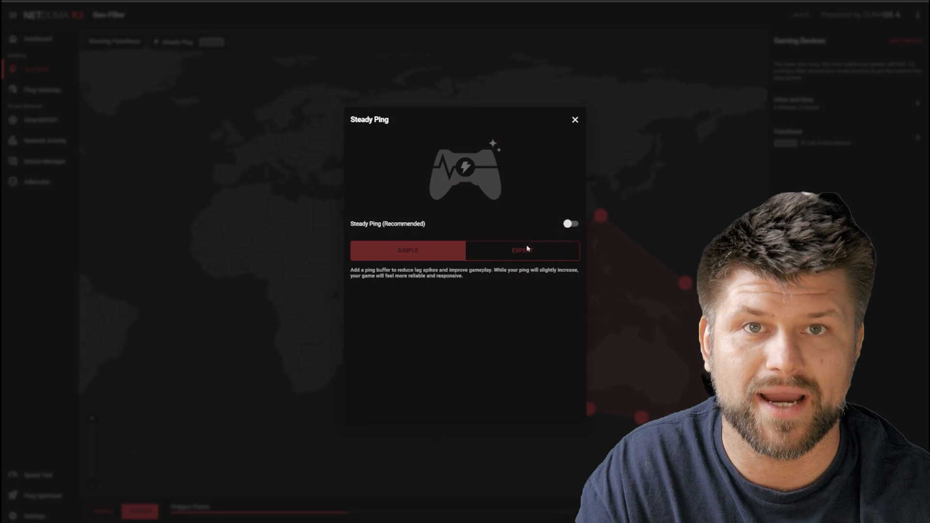
Step: Switch Steady Ping on, view the Expert Target Ping setting, and close the panel
left_click(569, 223)
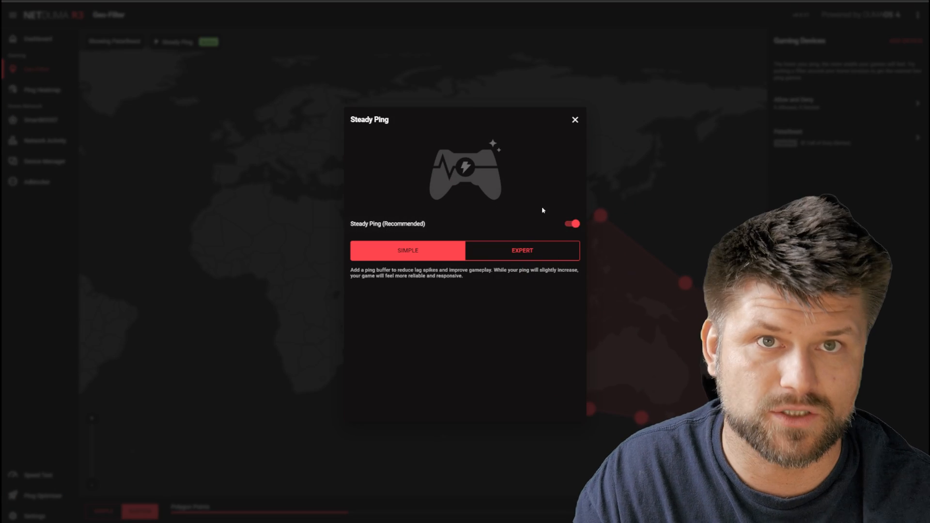
left_click(522, 250)
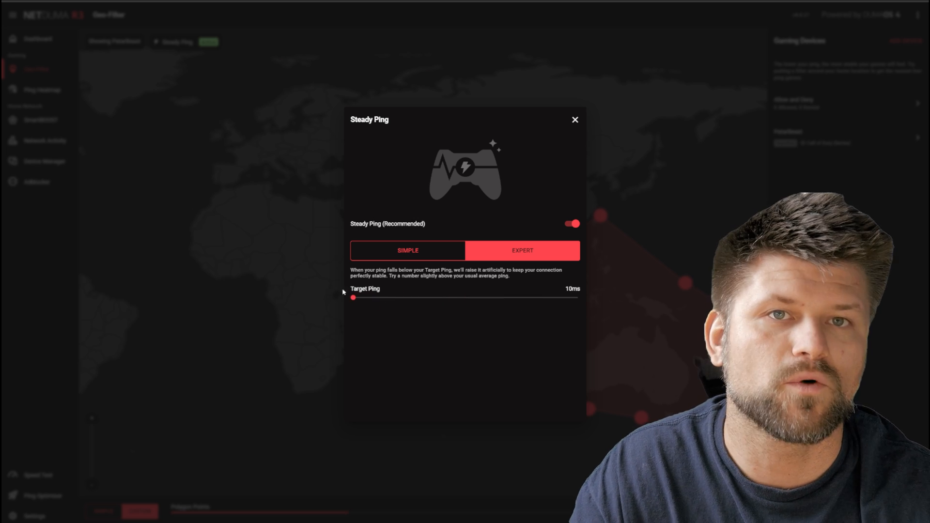
left_click(574, 119)
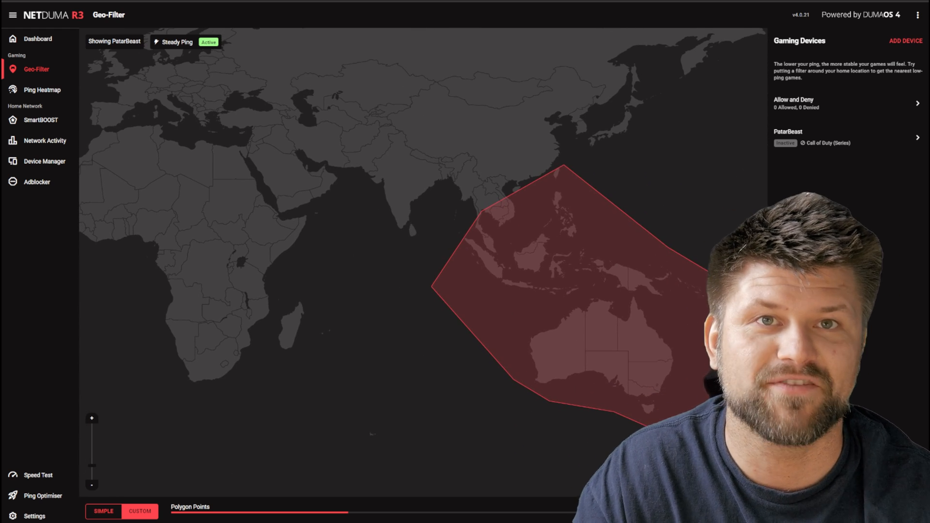
mouse_move(376, 349)
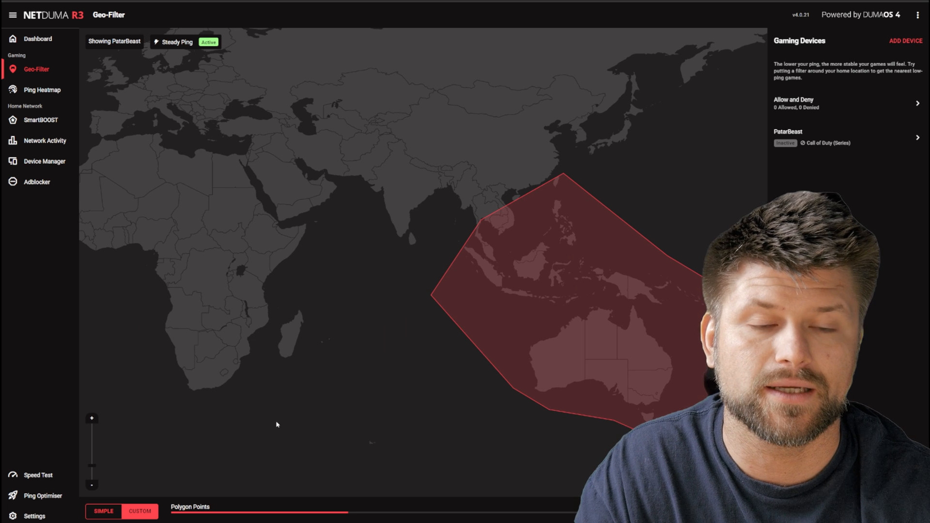
Step: Open Ping Optimiser showing busy ping improved 11.6 ms, from 66.2 to 54.6 ms
left_click(337, 403)
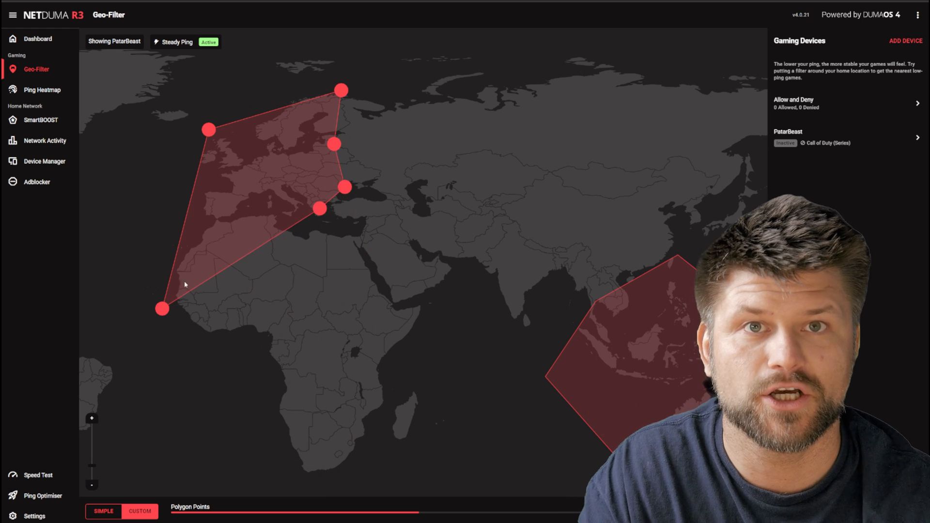
left_click(42, 495)
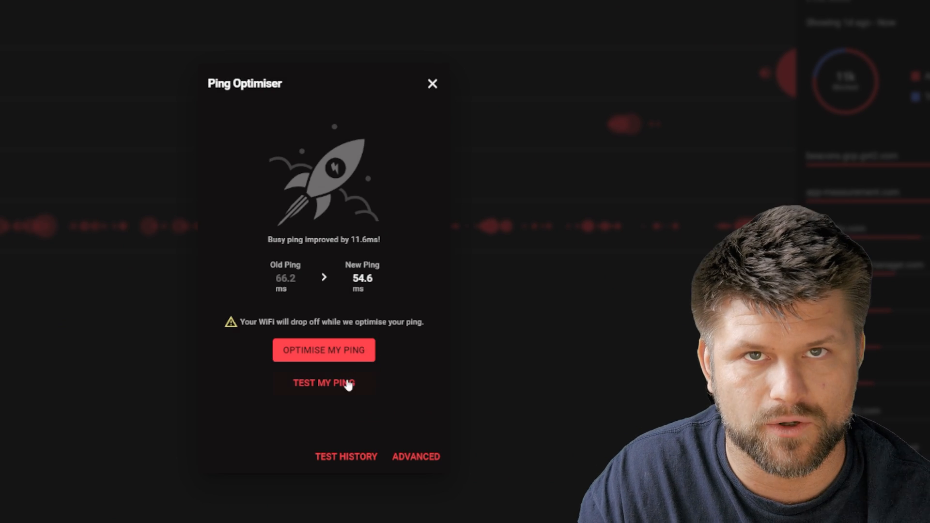
mouse_move(354, 460)
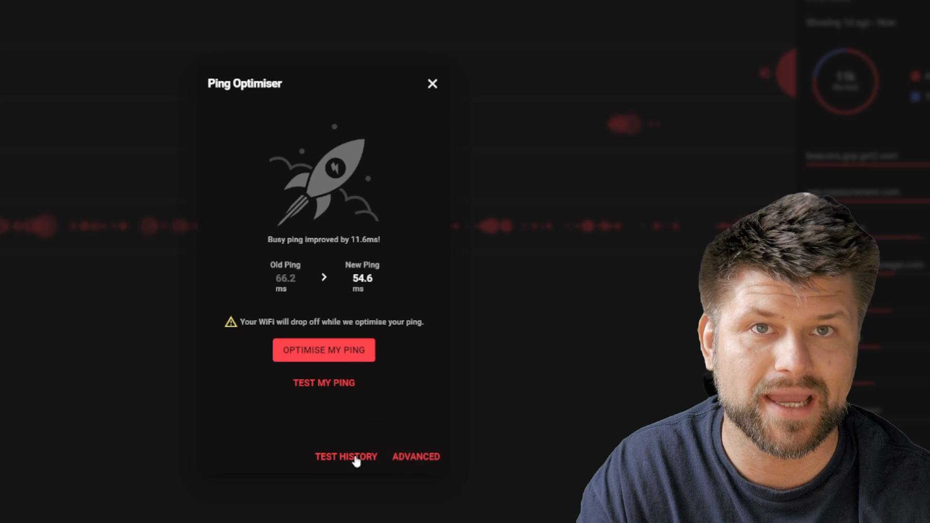
Step: Review the ping test history, then return and open Advanced Ping Settings
left_click(346, 456)
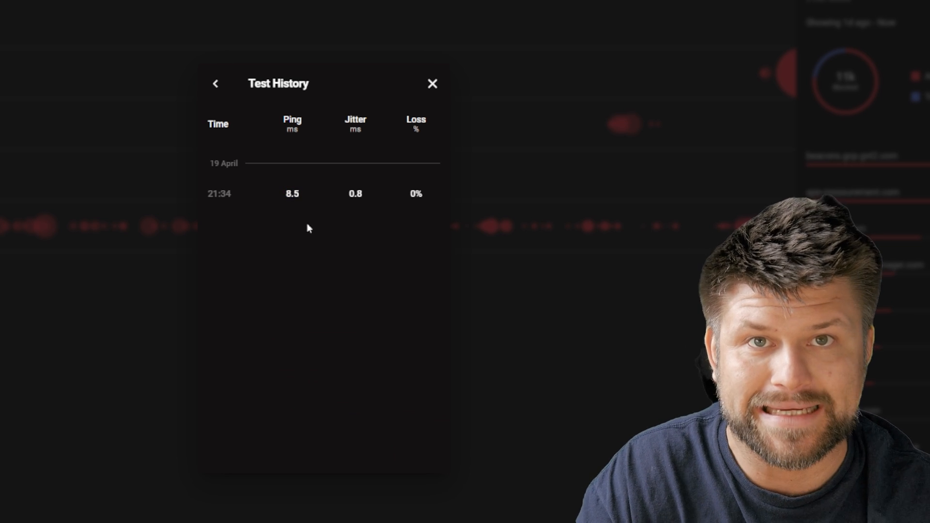
left_click(215, 83)
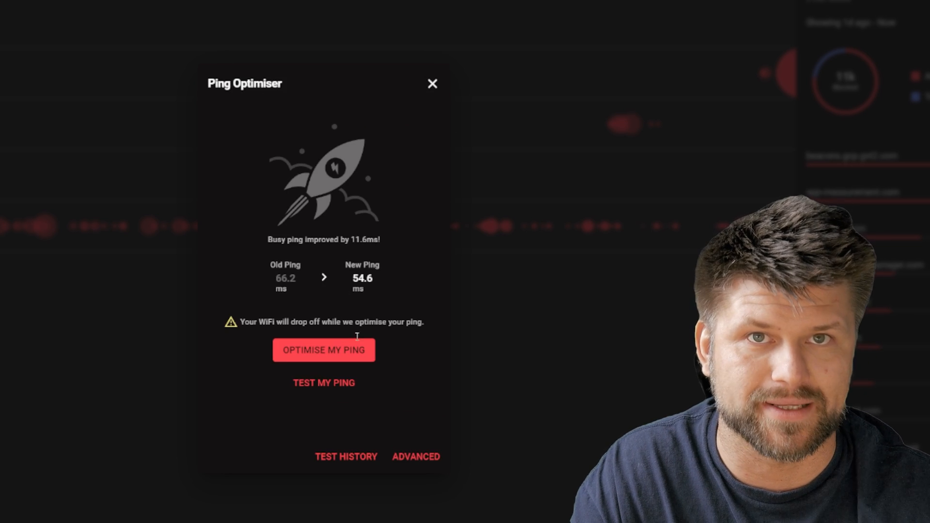
left_click(416, 457)
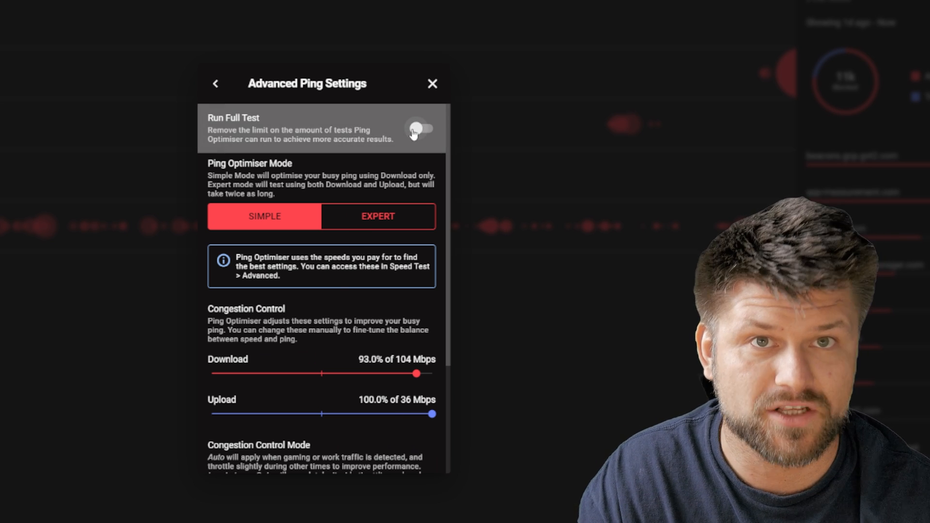
Step: Turn on Run Full Test, rerun the optimisation (ping already optimal), and dismiss the result
scroll("down", 3)
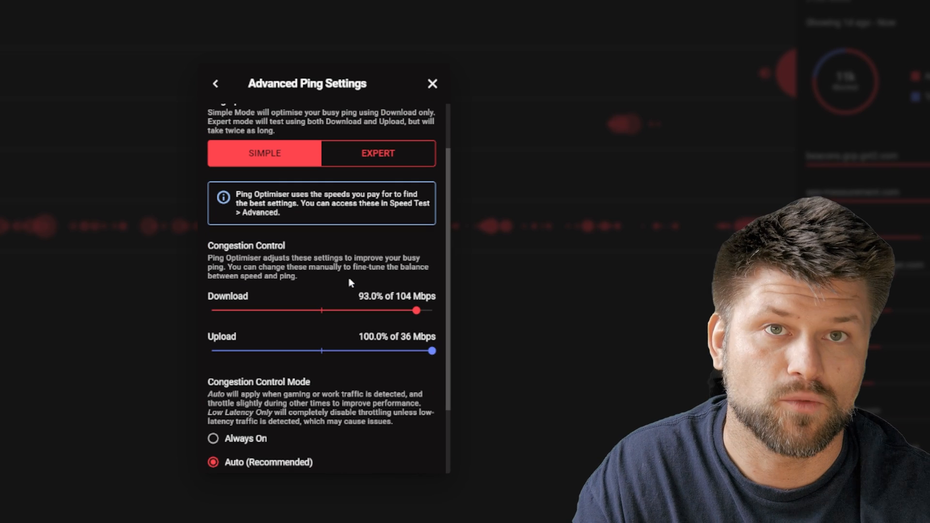
scroll("down", 3)
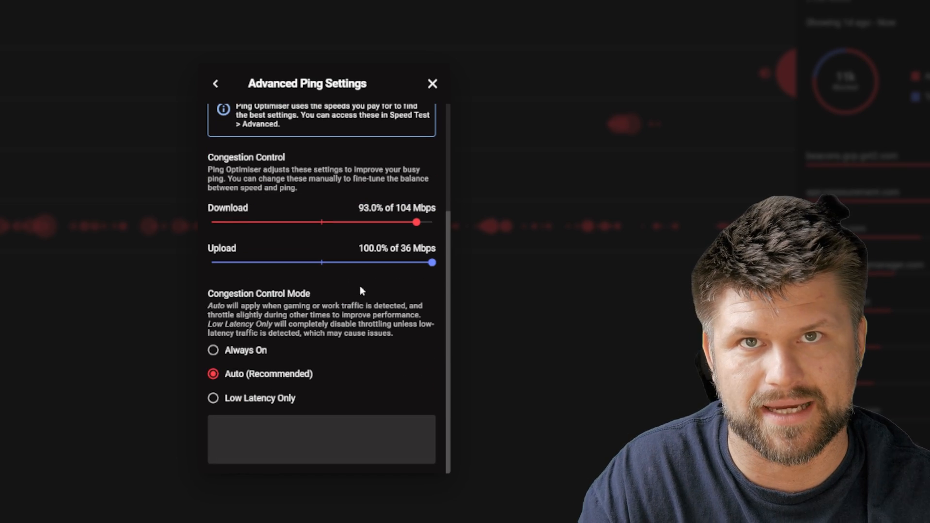
scroll("up", 3)
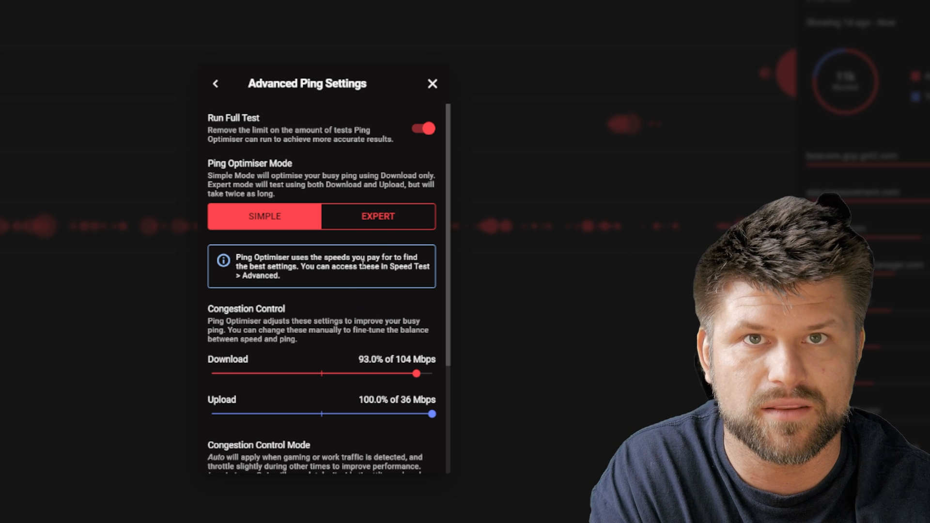
left_click(215, 82)
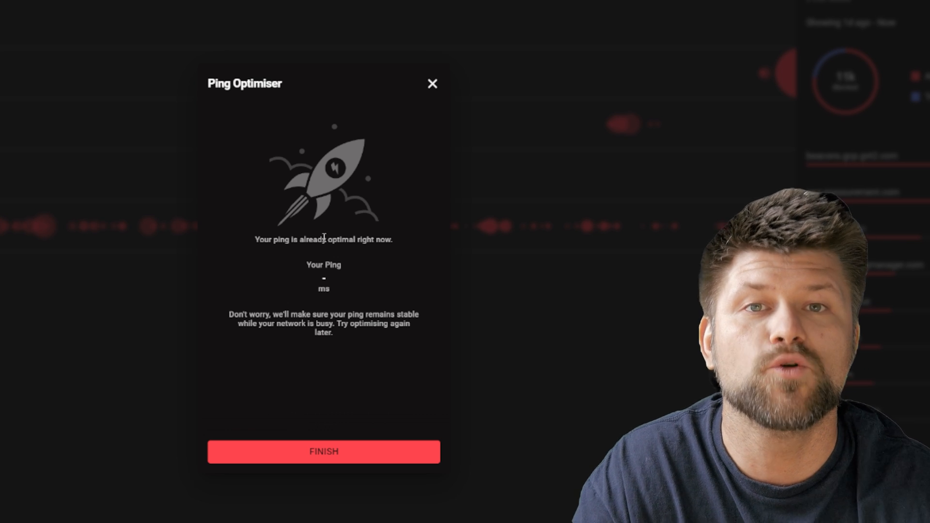
mouse_move(488, 257)
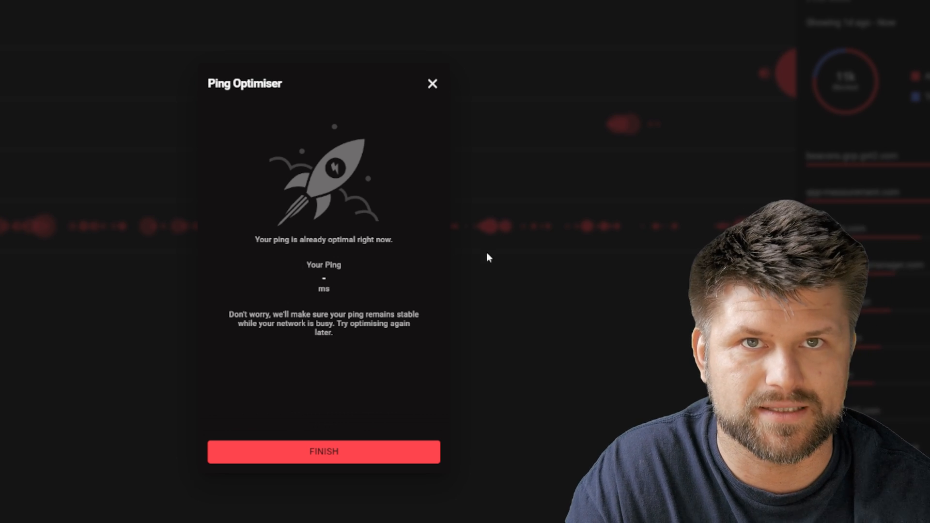
left_click(323, 451)
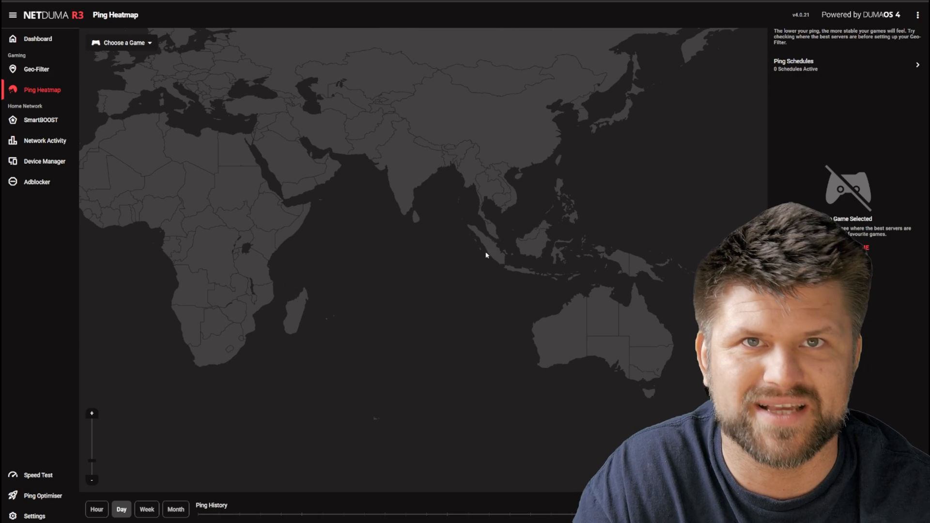
Step: Map CoD: Modern Warfare III servers on the Ping Heatmap and check the New South Wales ping
left_click(120, 42)
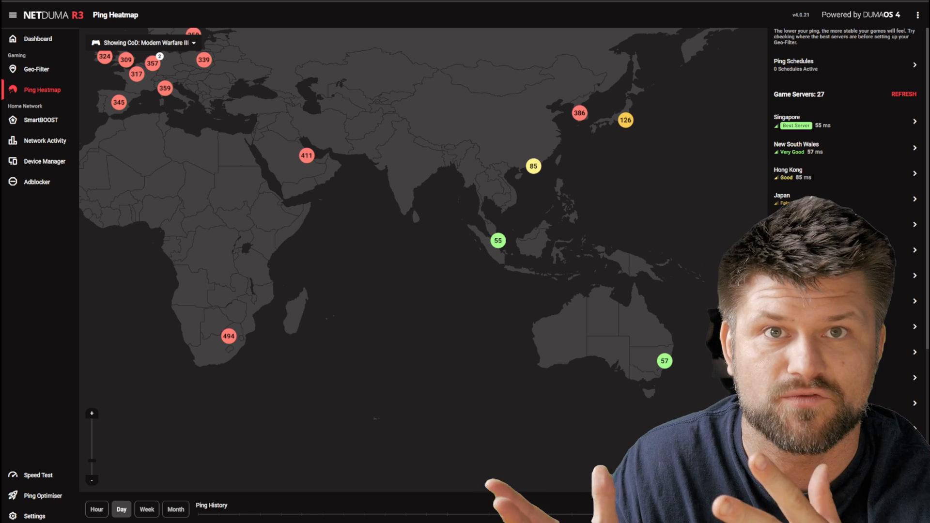
scroll("down", 3)
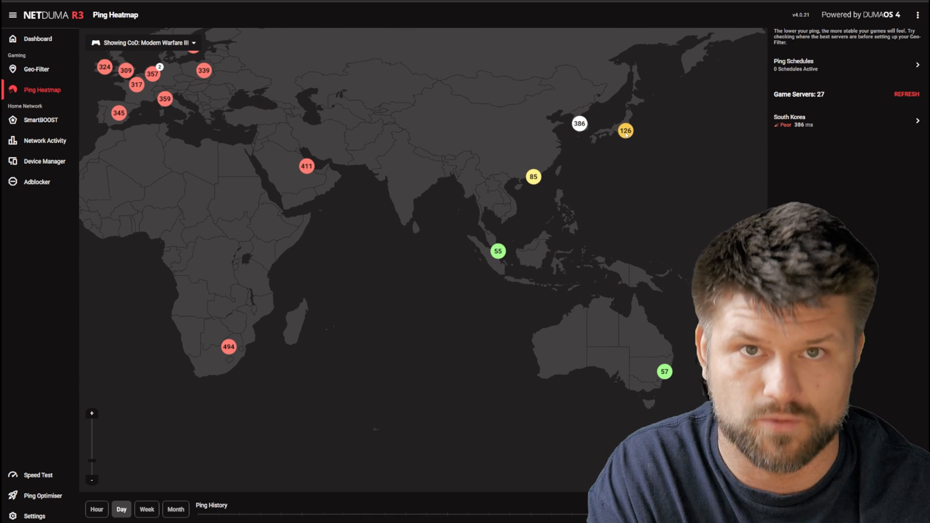
left_click(532, 176)
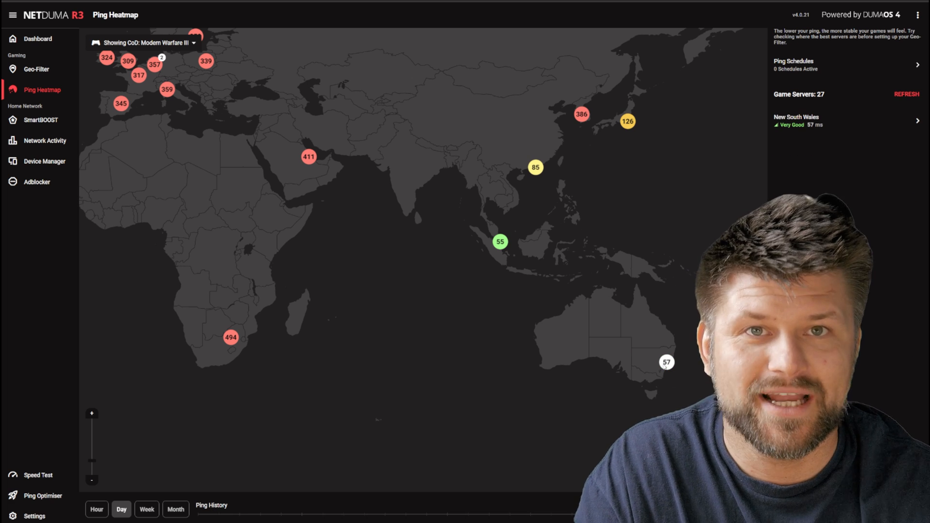
mouse_move(499, 336)
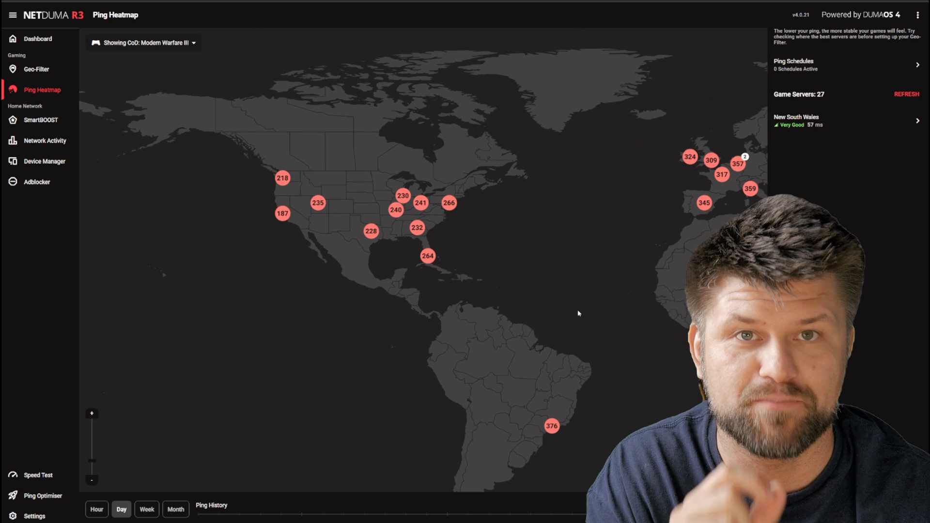
left_click(36, 182)
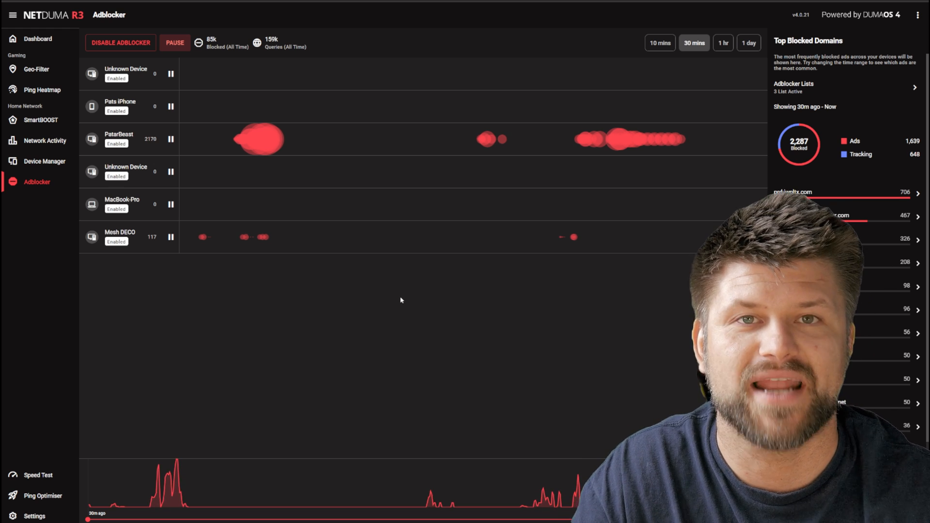
Step: Switch Adblocker stats to the 1-day range (11.1k blocked), then view Network Activity's daily usage
scroll("down", 3)
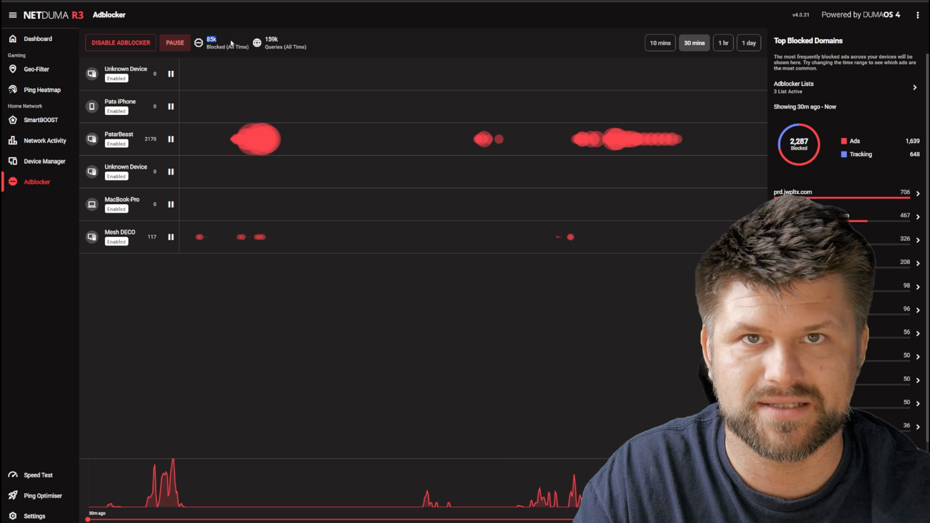
left_click(722, 43)
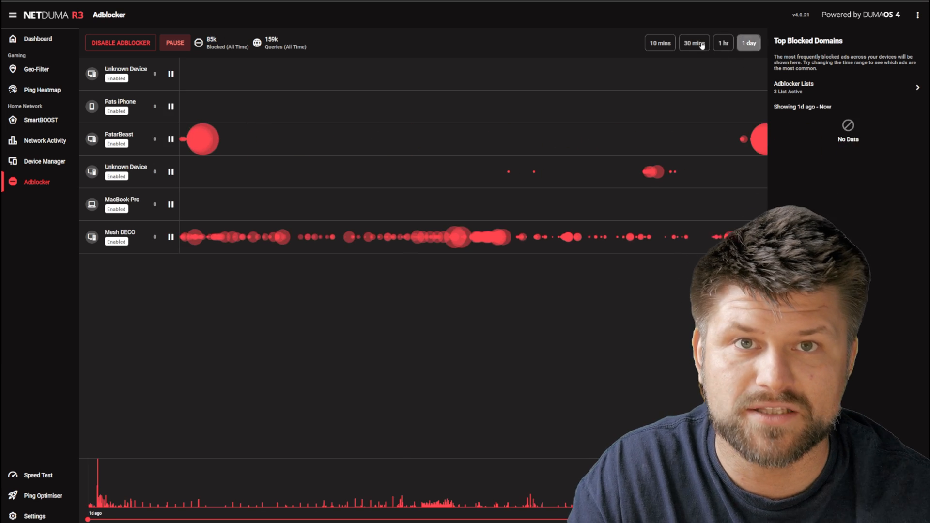
left_click(748, 43)
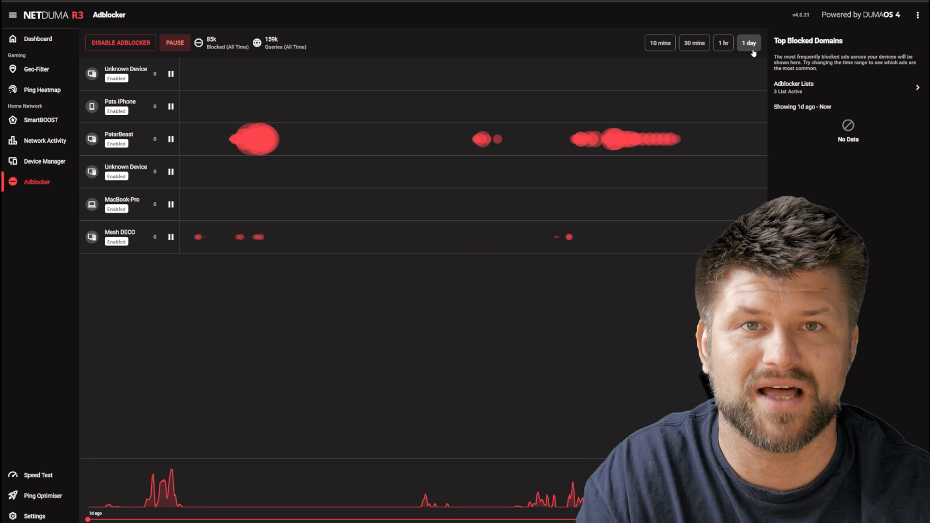
left_click(749, 43)
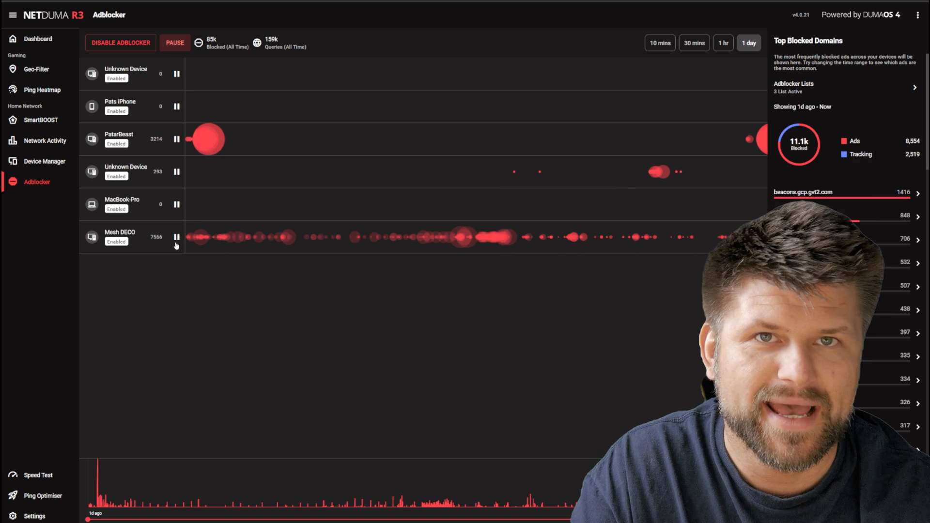
mouse_move(574, 238)
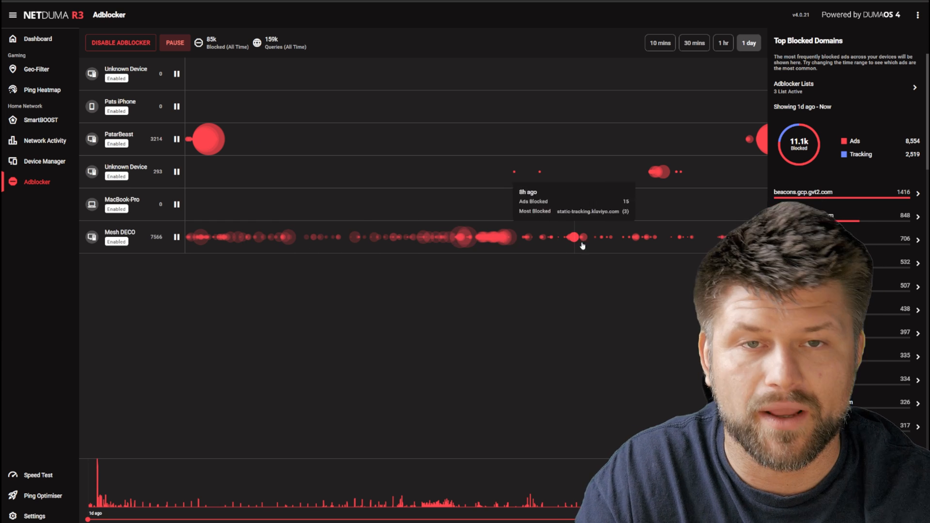
mouse_move(616, 213)
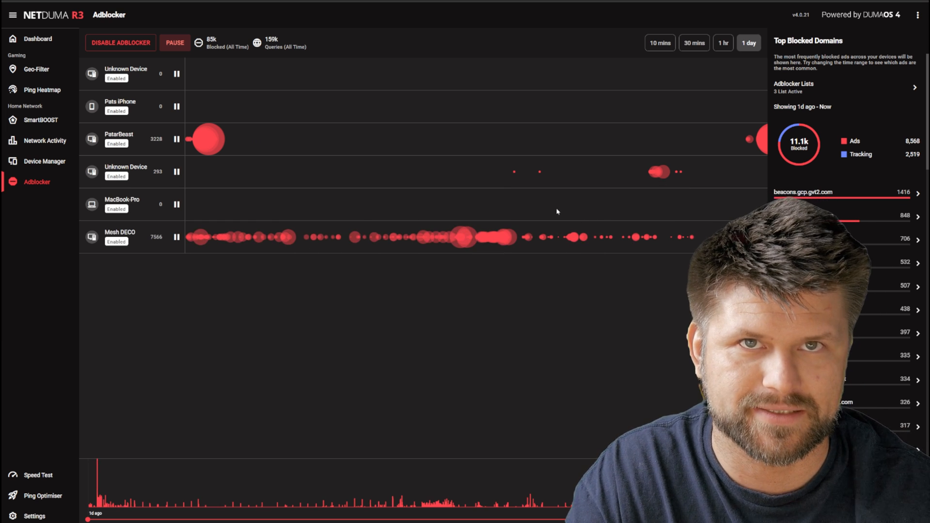
left_click(44, 141)
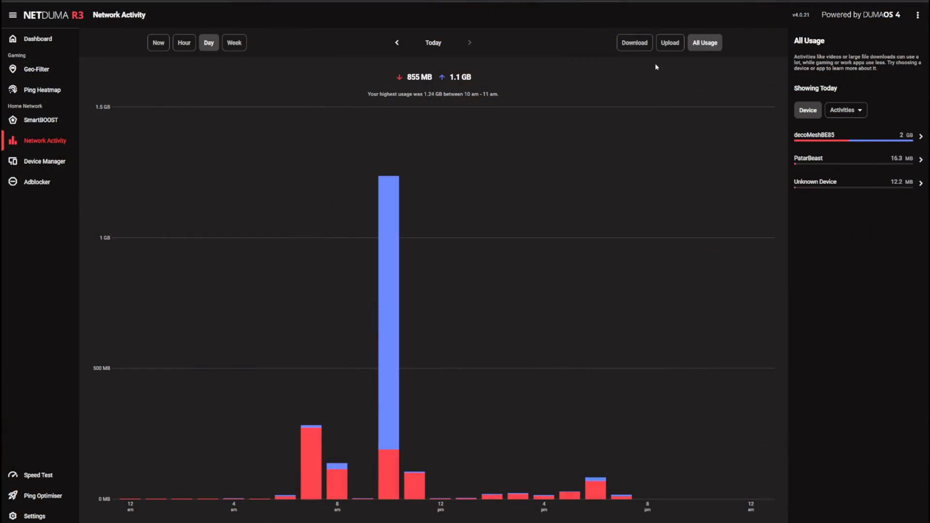
Step: Switch the Network Activity chart to today's download-only usage (855 MB)
left_click(633, 42)
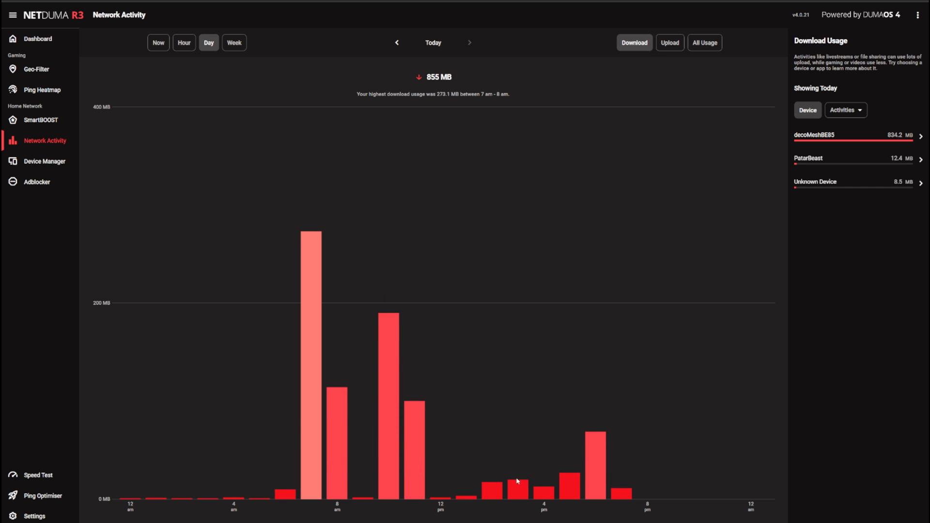